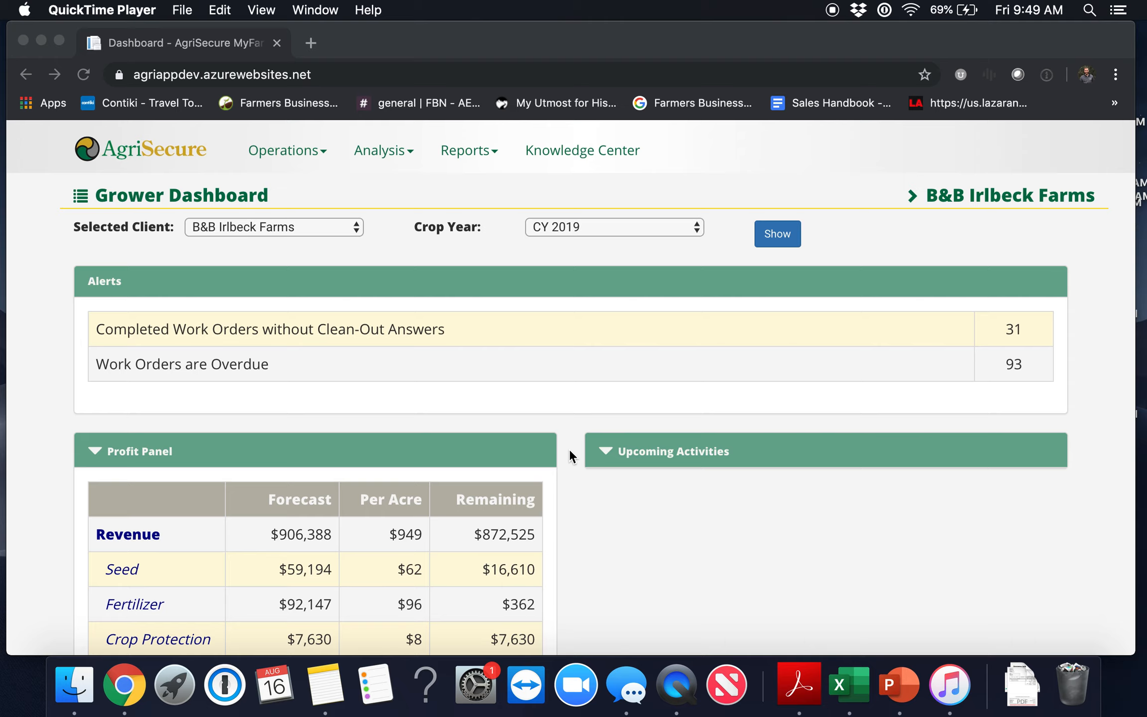
mouse_move(495, 237)
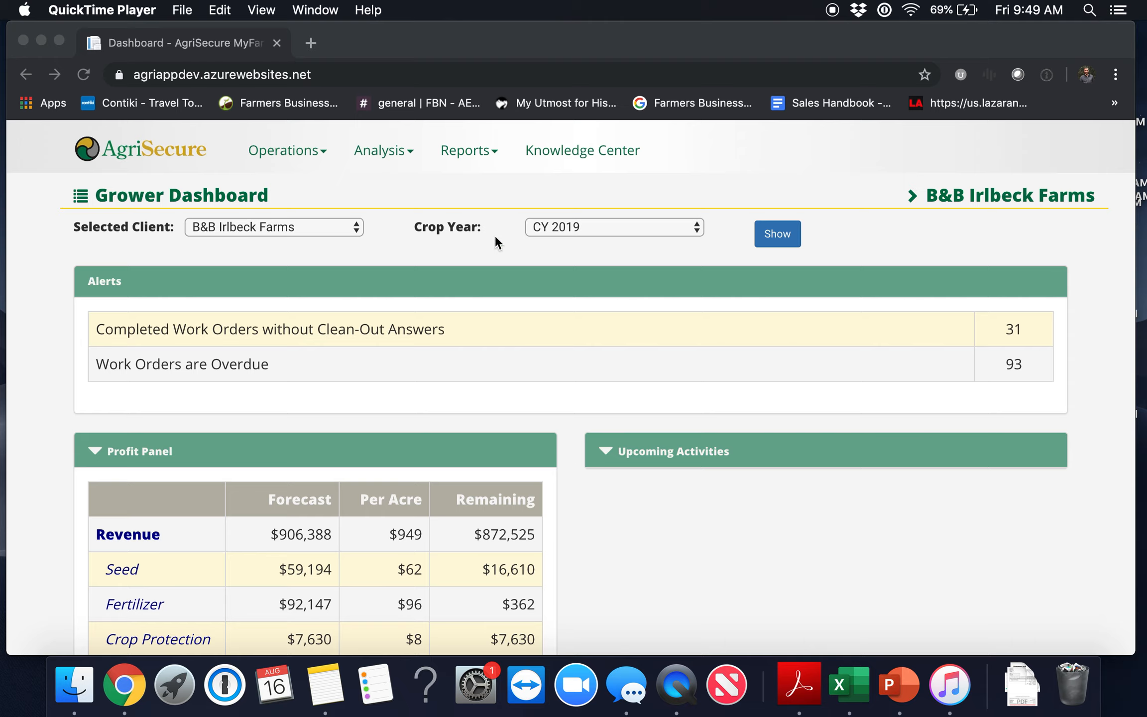
mouse_move(495, 248)
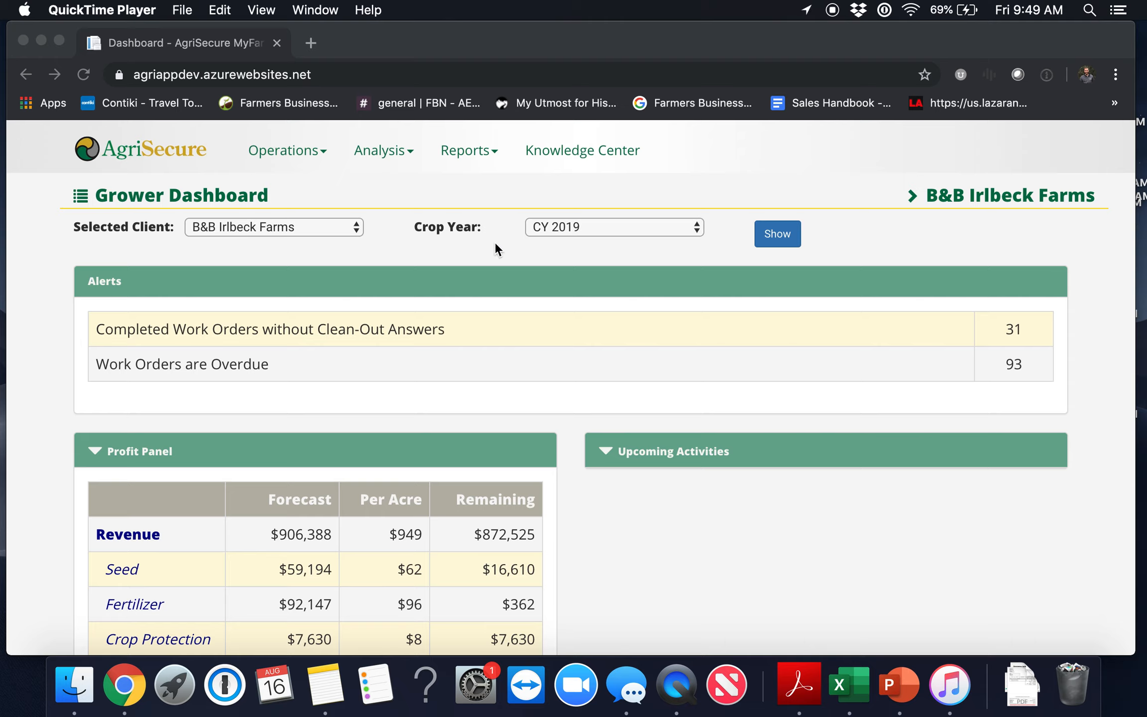
Keep crop year CY 2019 on the dashboard and go to the Work Orders page via Operations.
click(615, 227)
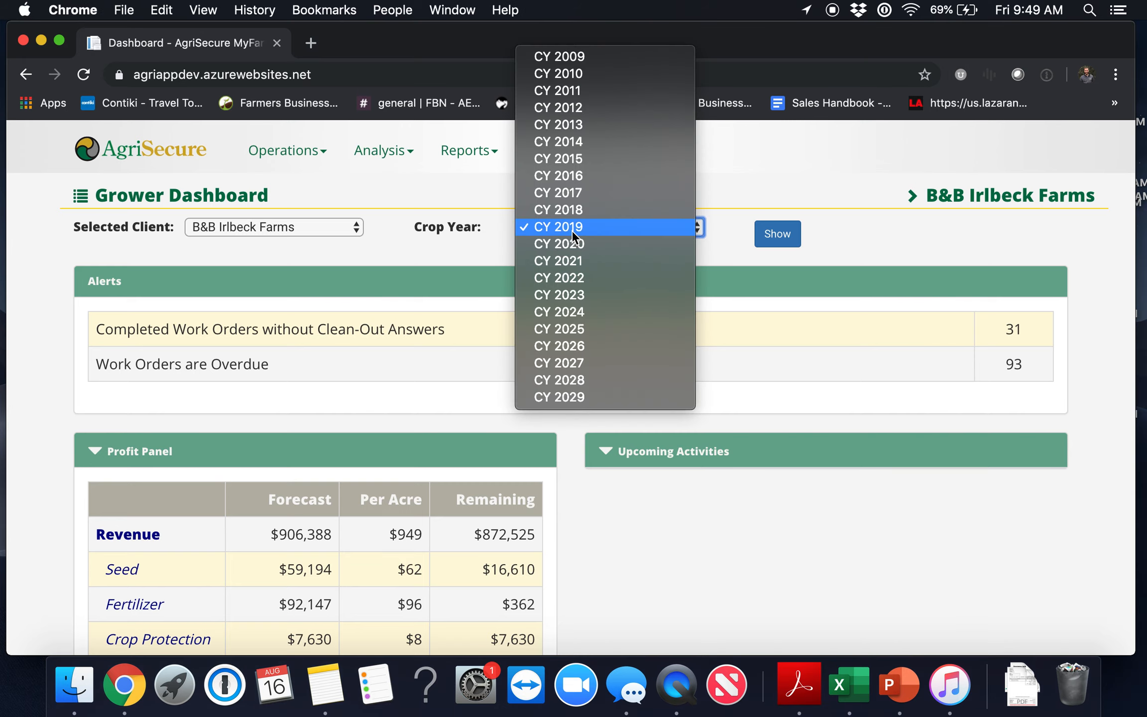
click(559, 227)
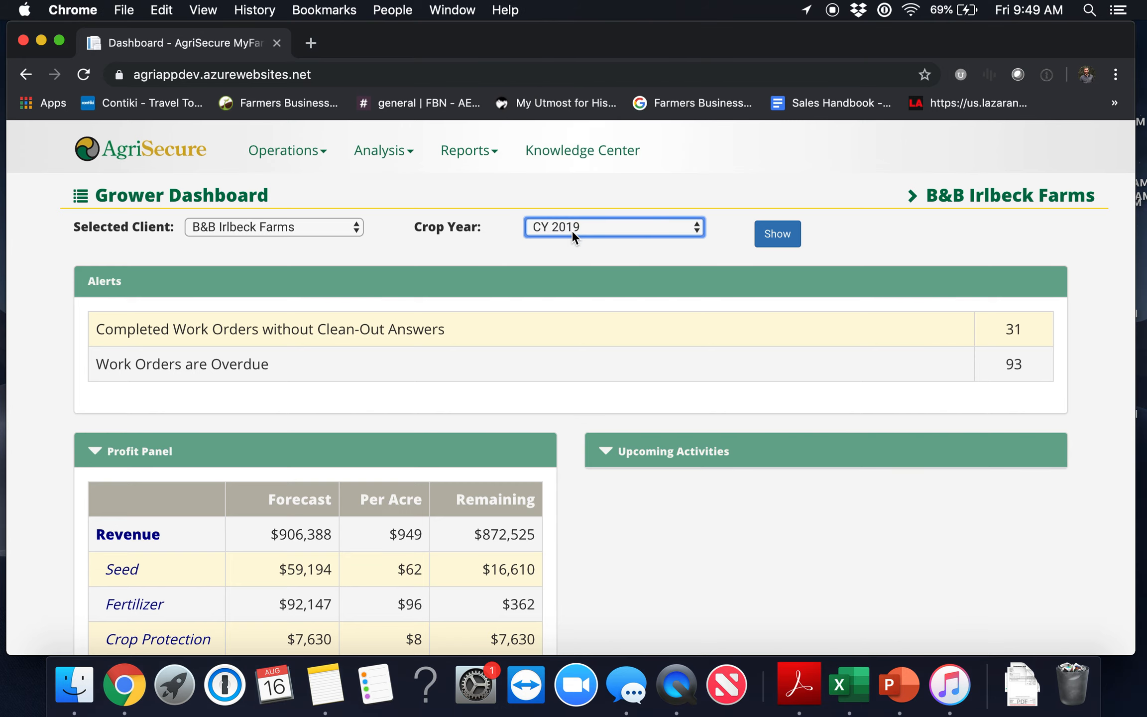
click(776, 234)
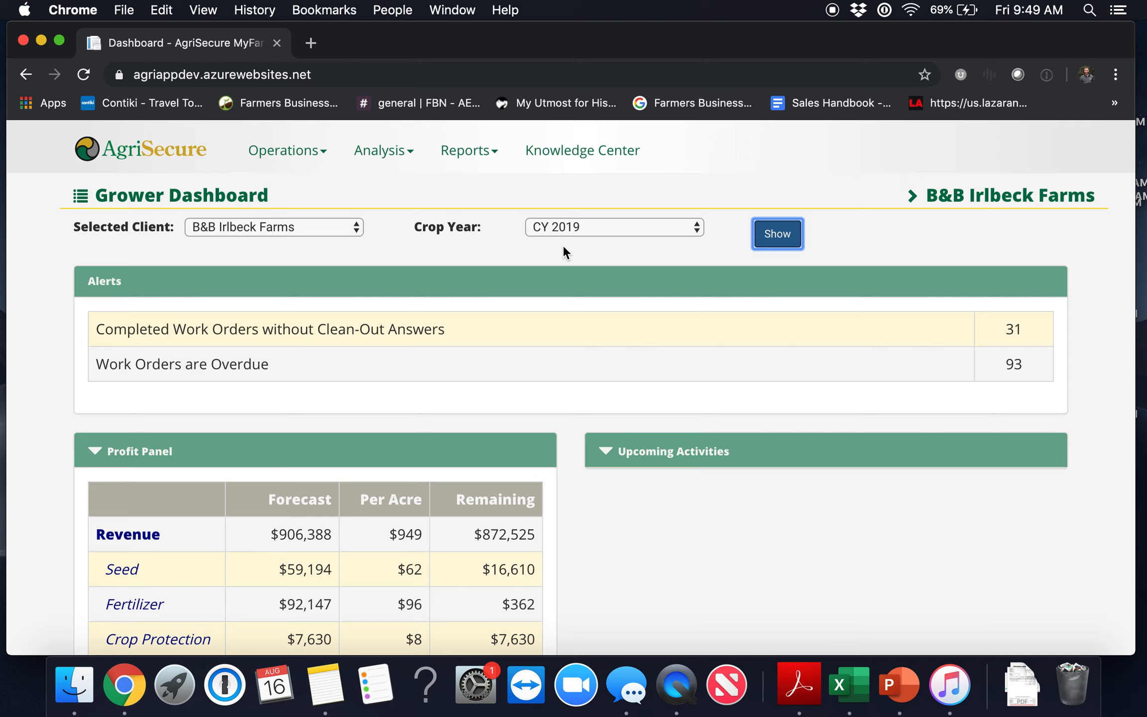
mouse_move(106, 278)
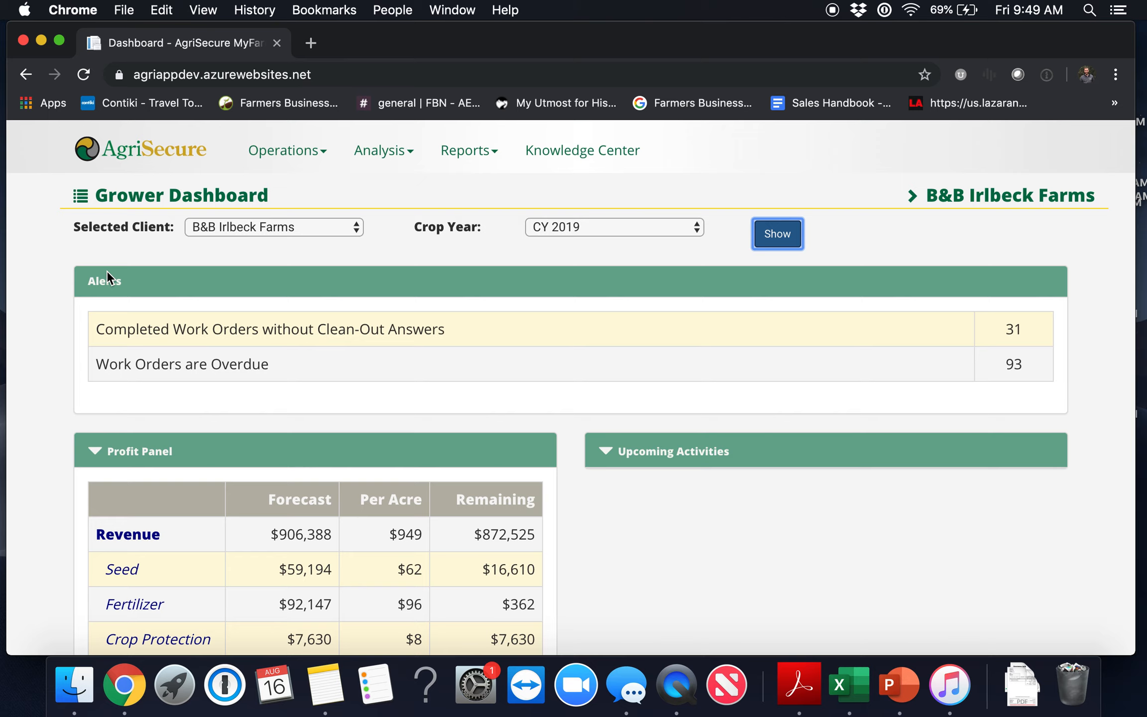
mouse_move(106, 287)
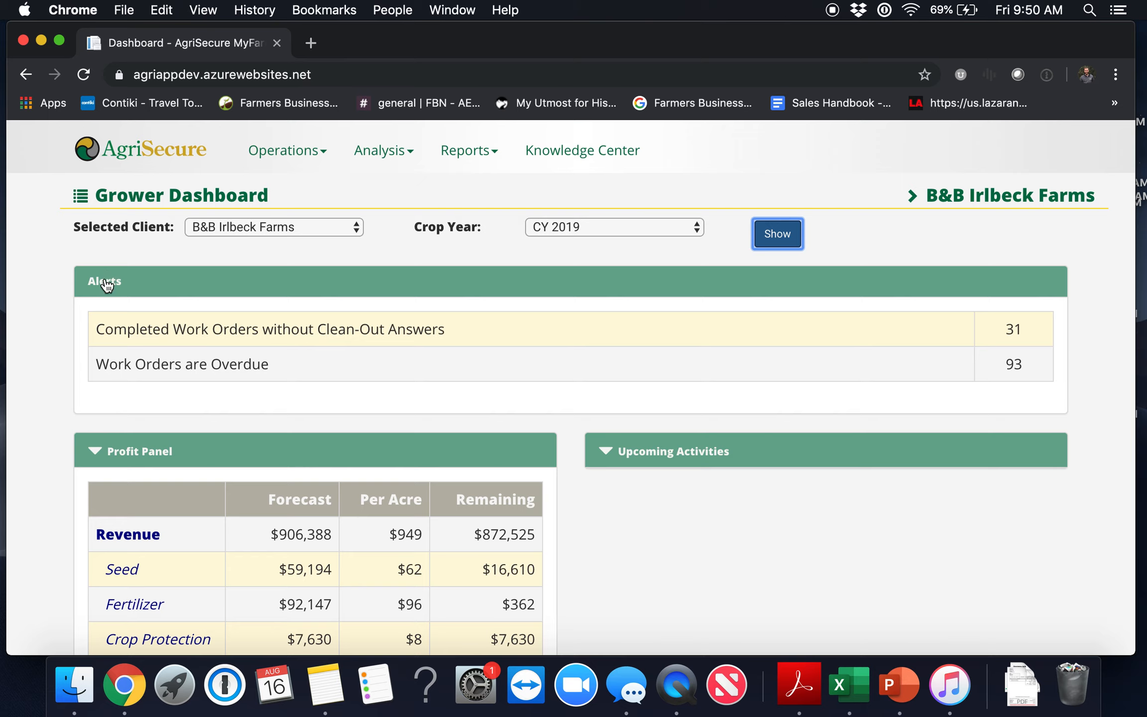
mouse_move(174, 372)
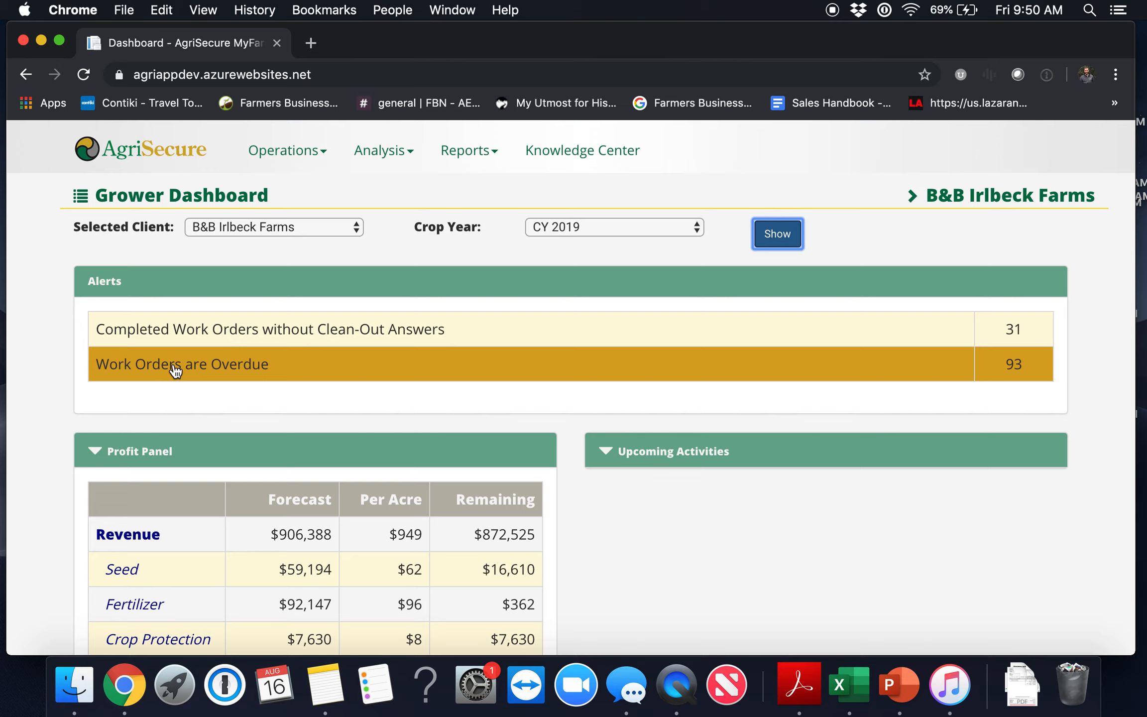
mouse_move(315, 154)
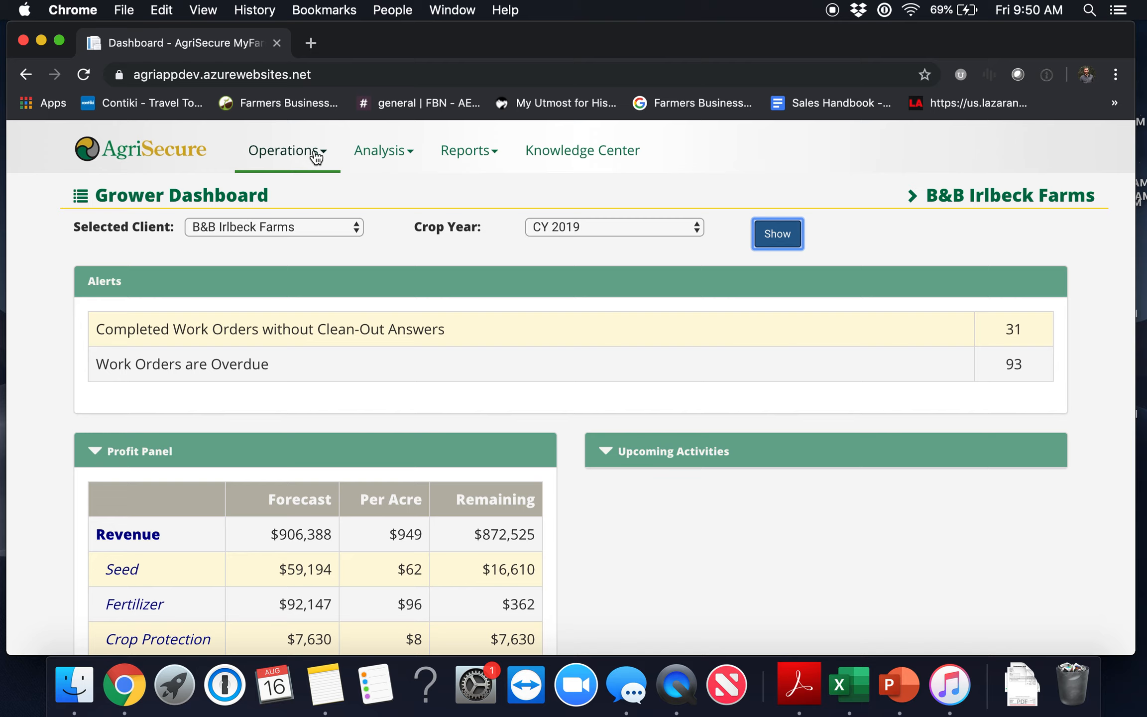
click(776, 233)
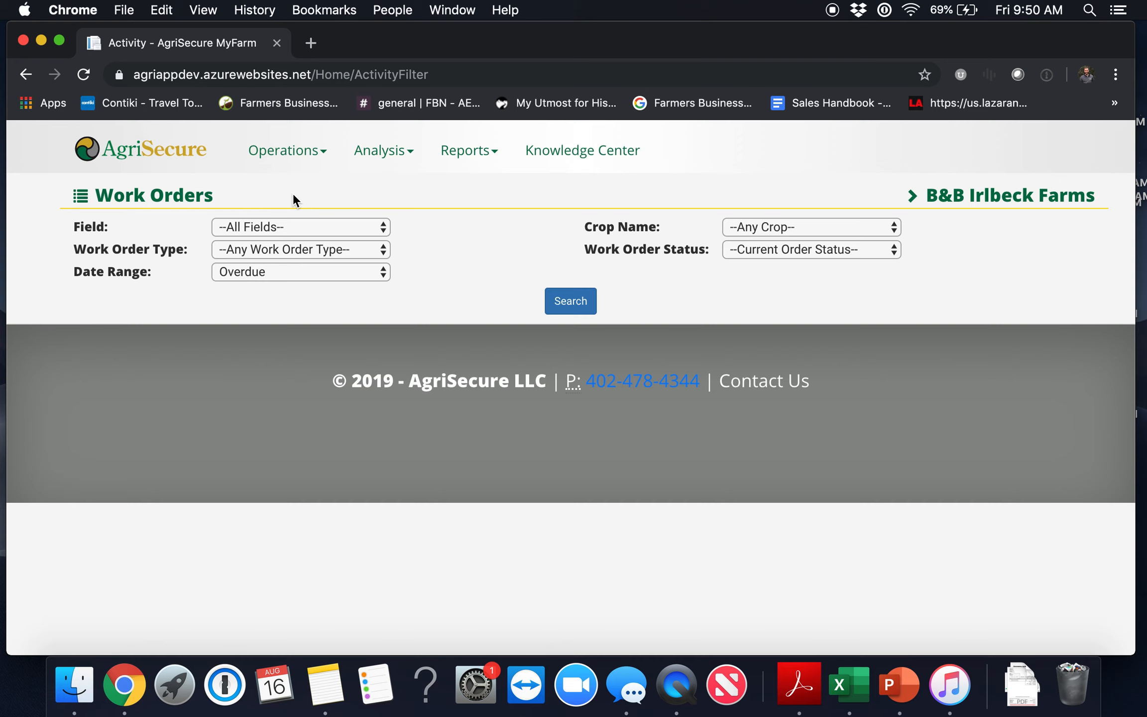
Run the search to list all overdue work orders across fields, crops and types.
click(570, 301)
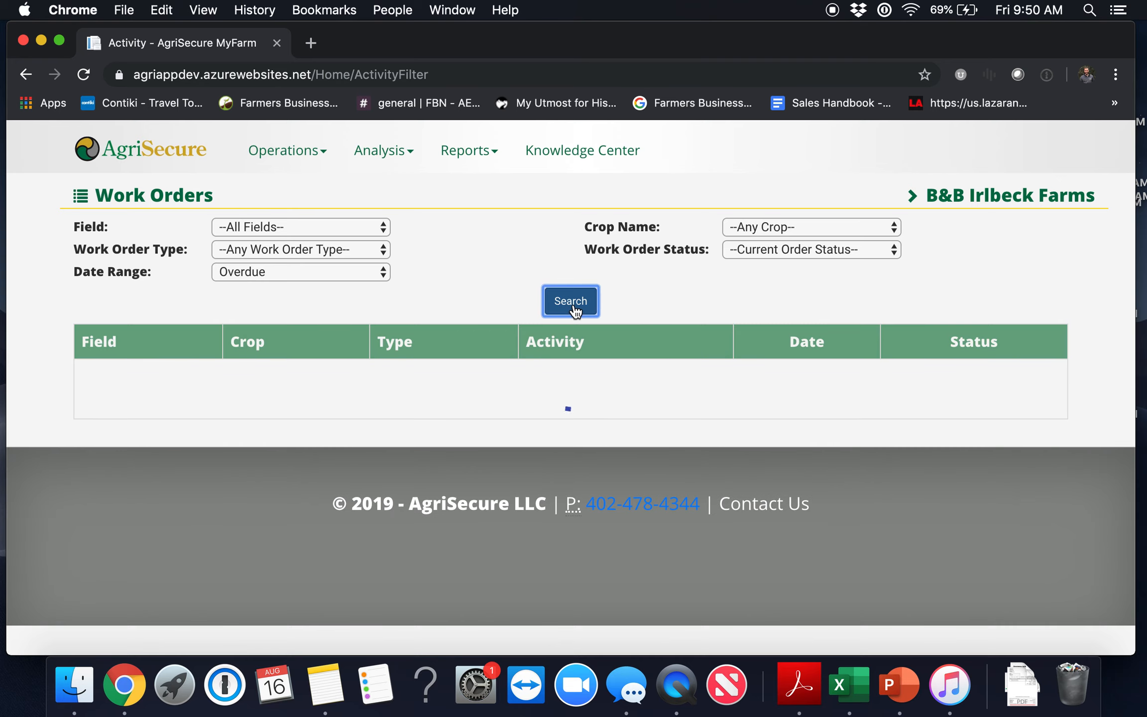
click(570, 300)
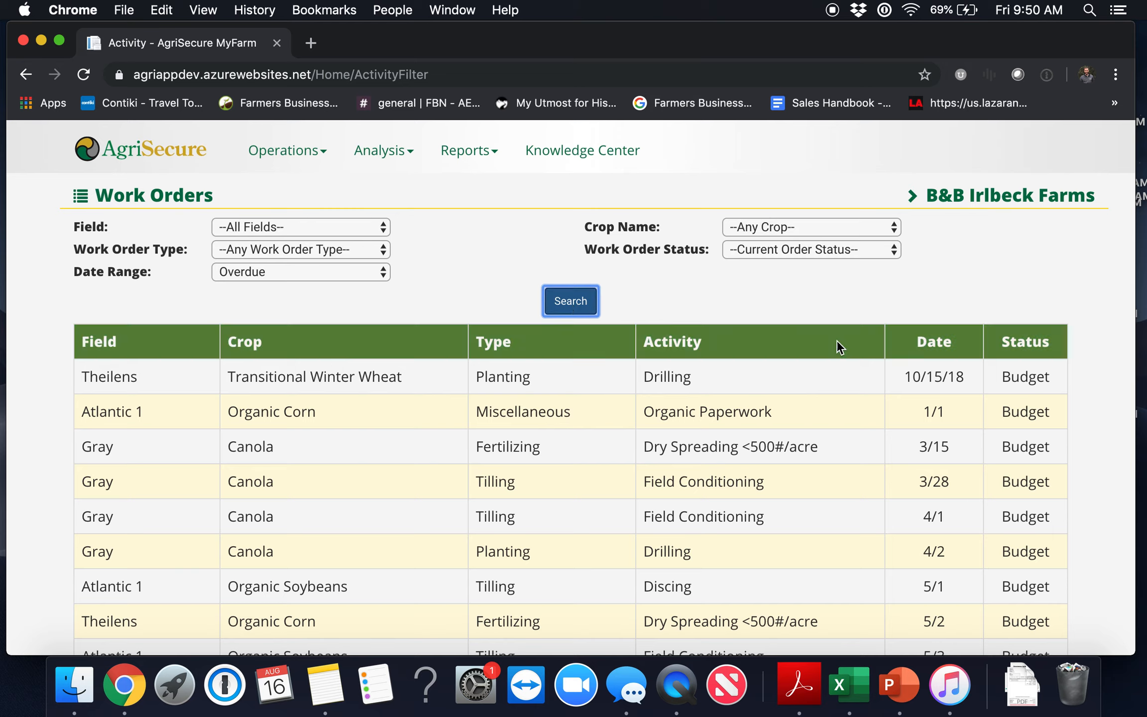
mouse_move(875, 355)
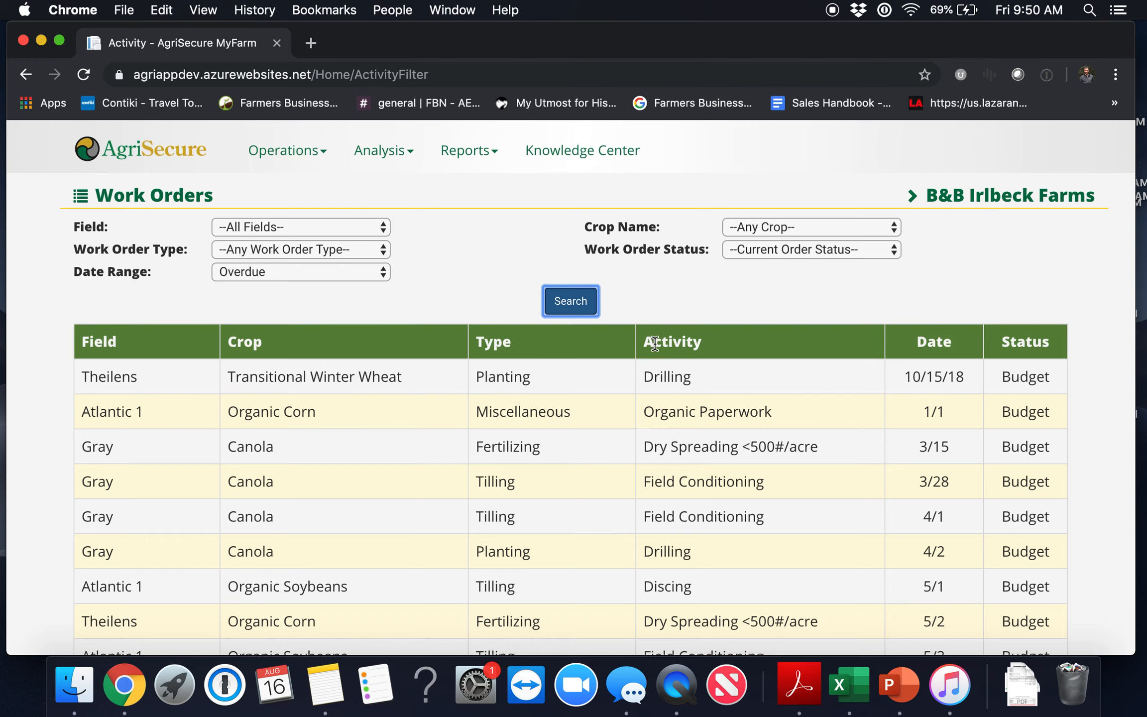
mouse_move(1022, 341)
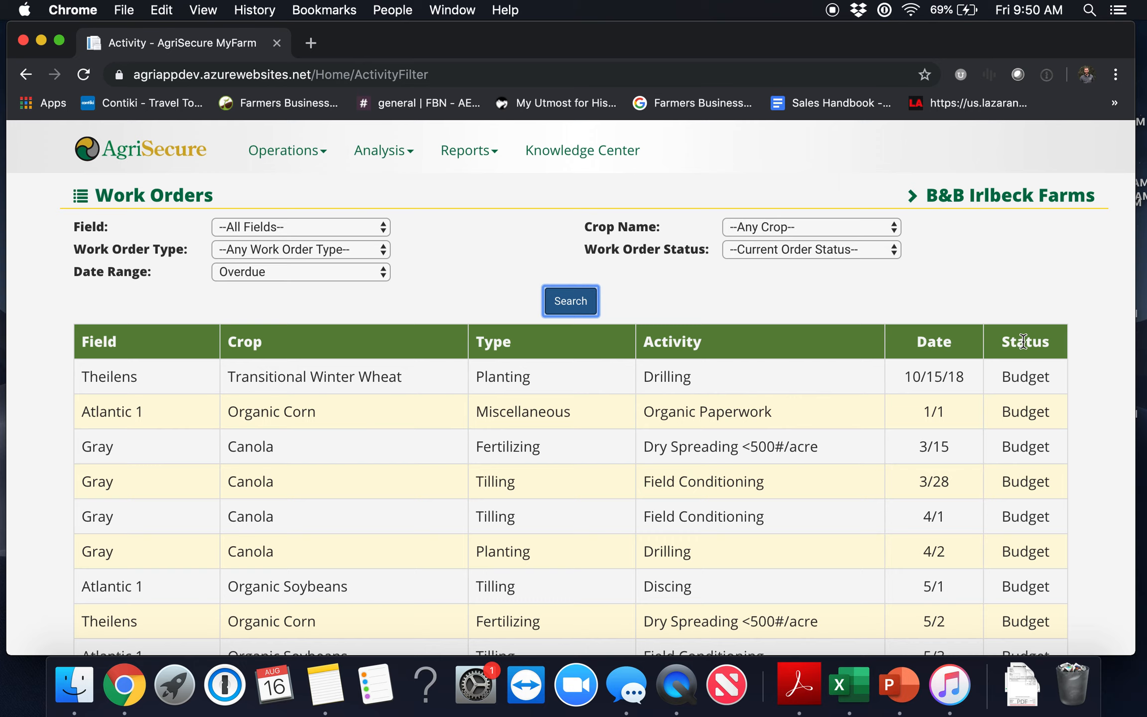
mouse_move(1028, 482)
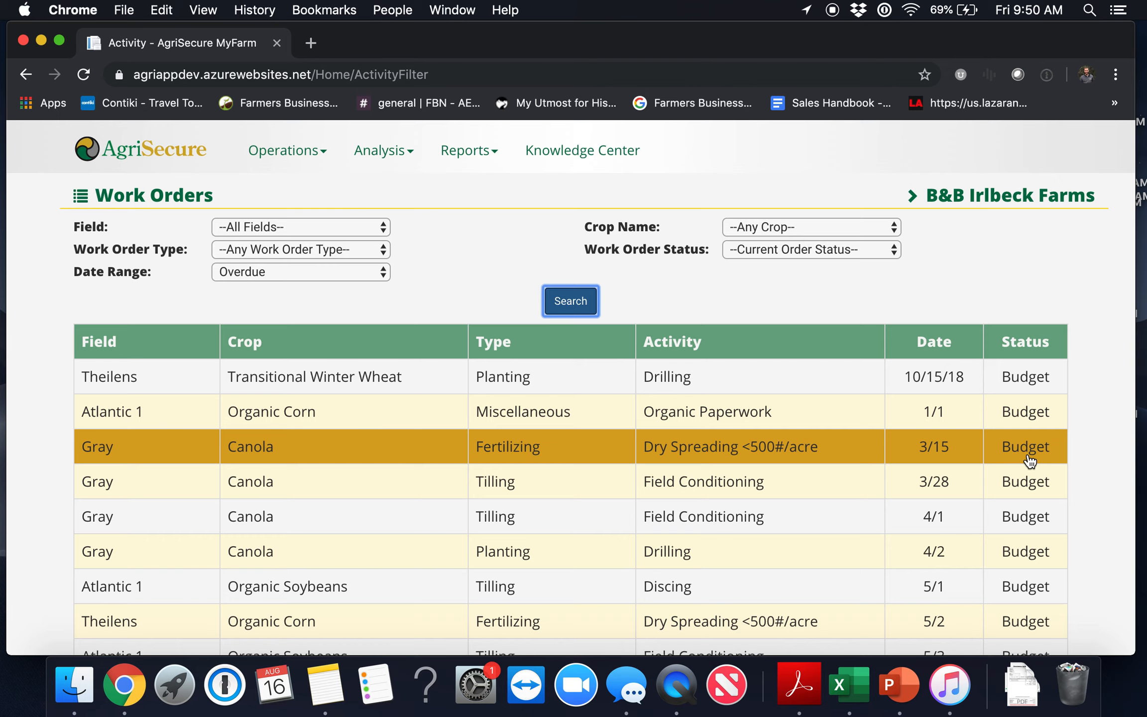
mouse_move(533, 522)
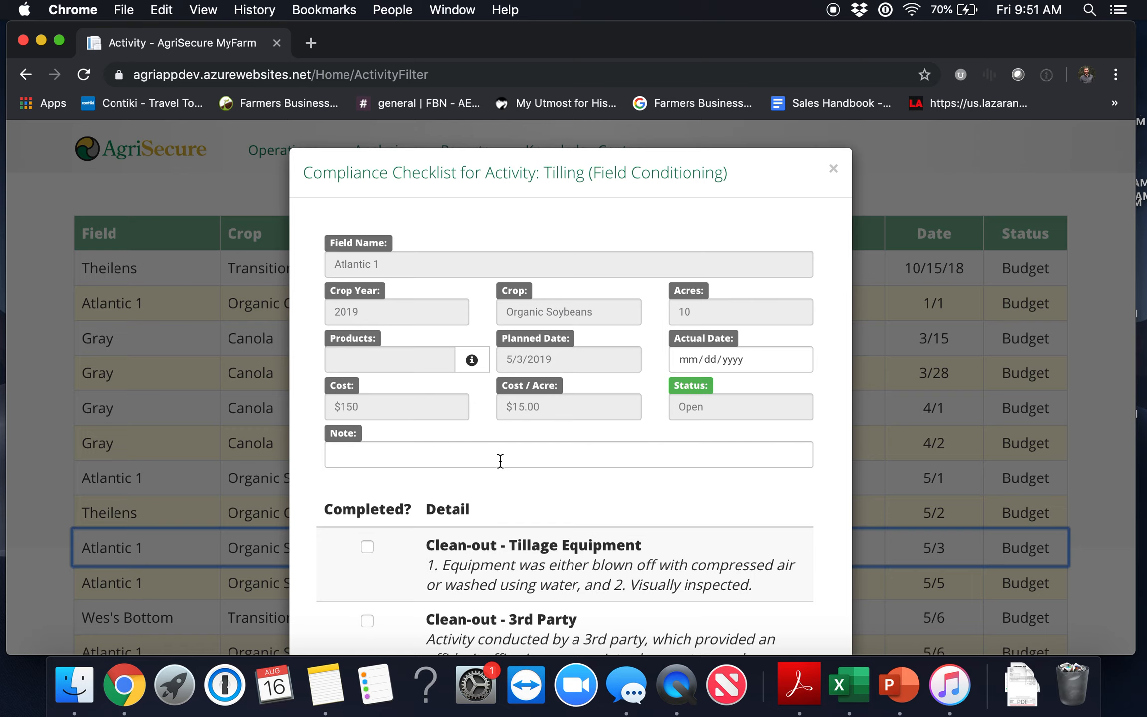
scroll(down, 3)
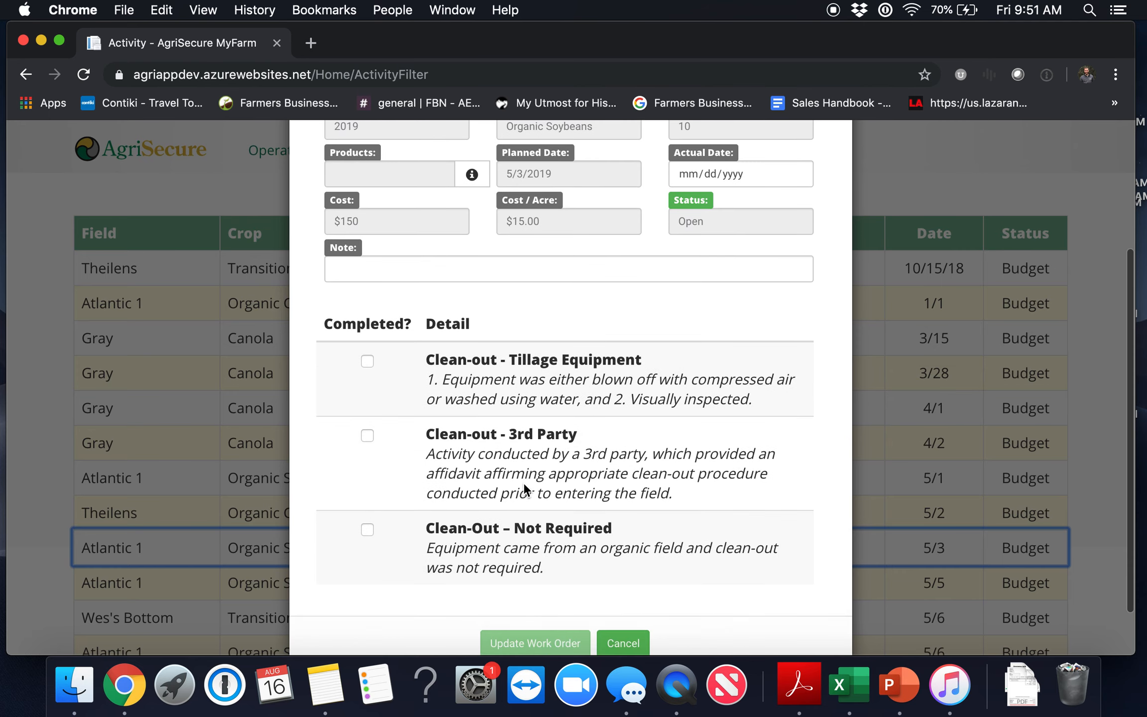
scroll(down, 3)
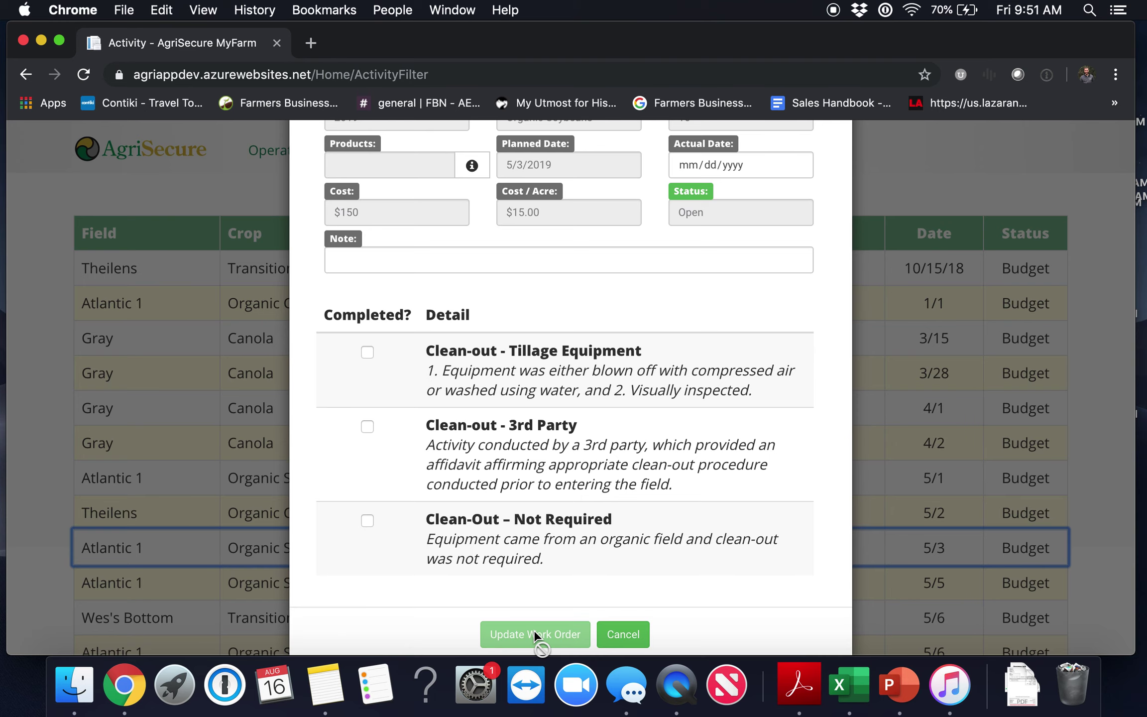
click(535, 634)
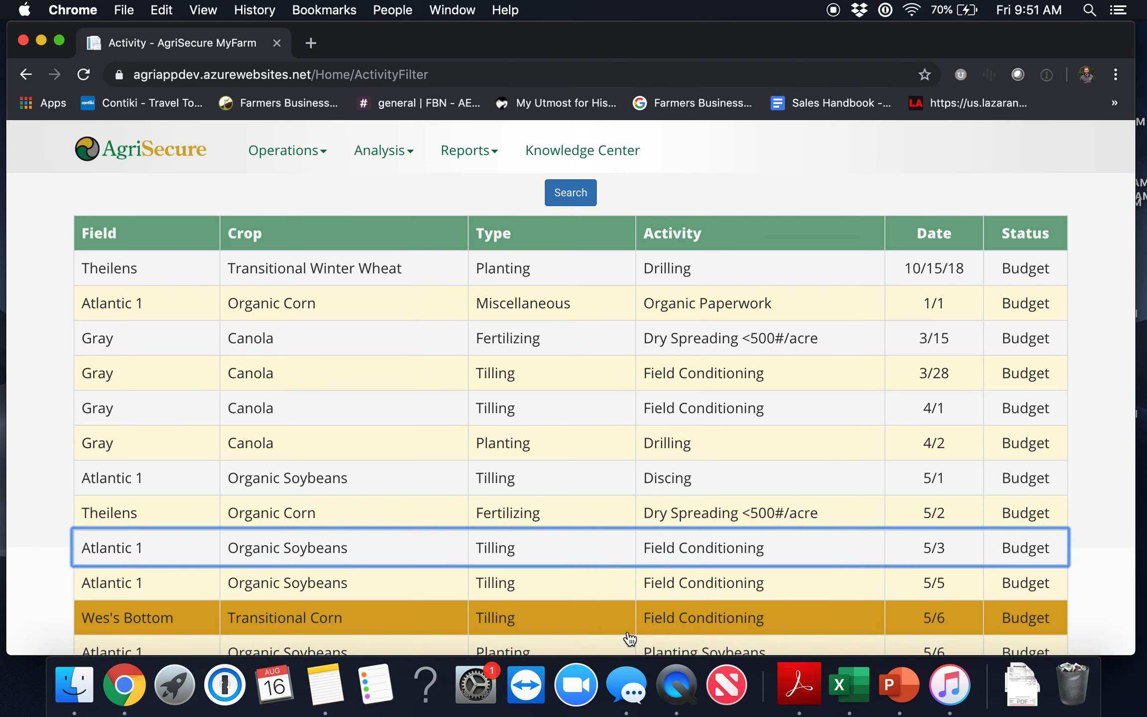